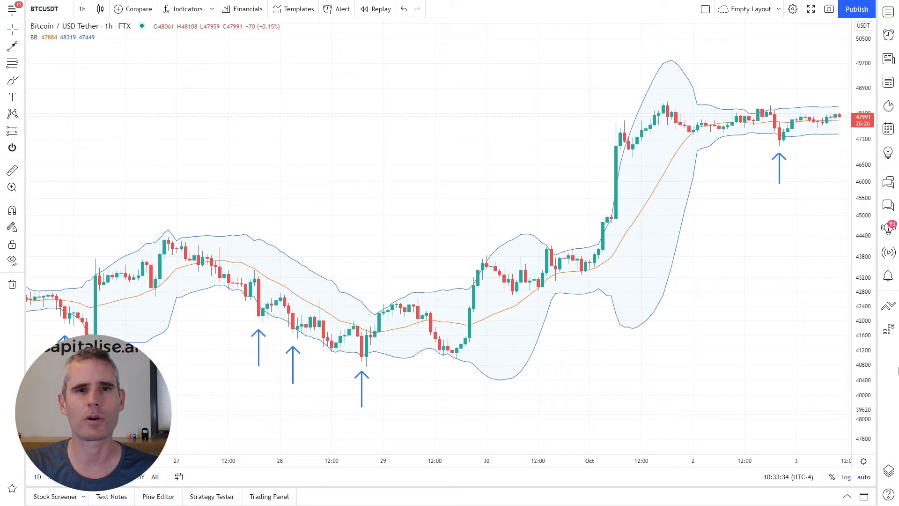
mouse_move(770, 196)
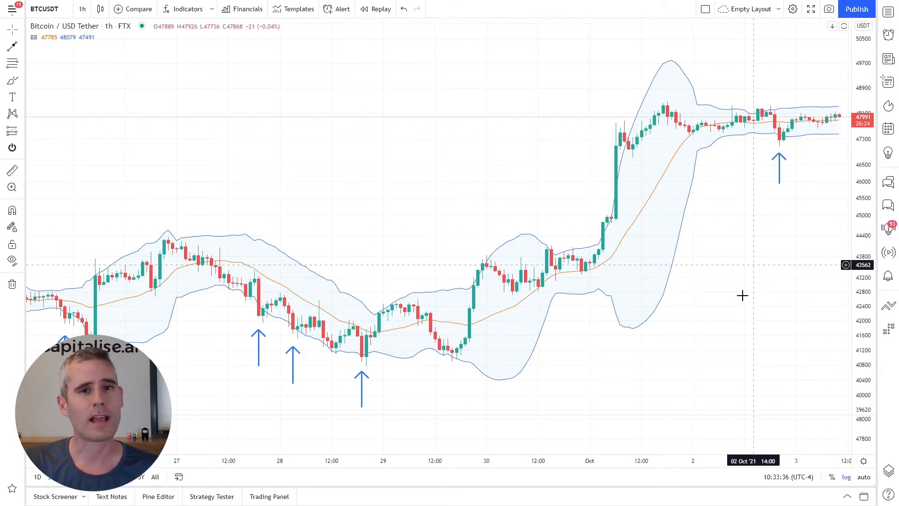
mouse_move(284, 389)
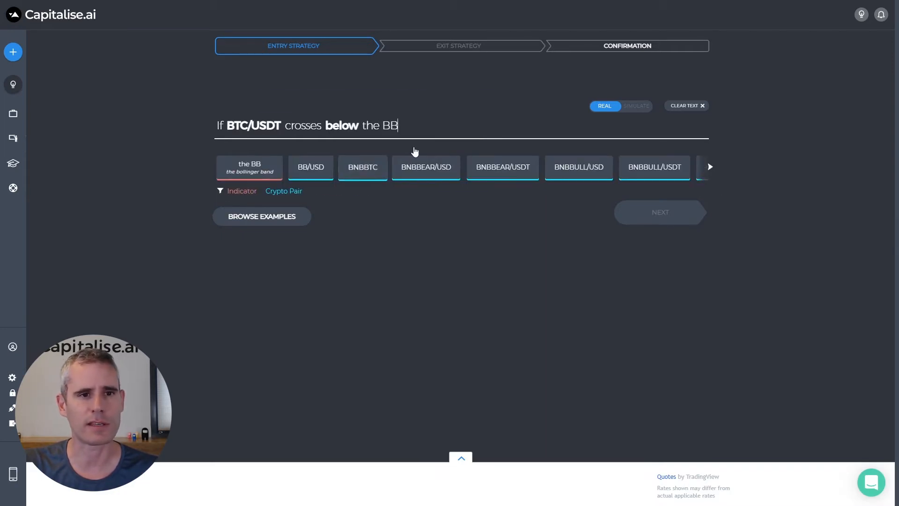
Complete the rule: BTC/USDT crosses below the BB (20, 1h, 2, Close), notify me
click(249, 167)
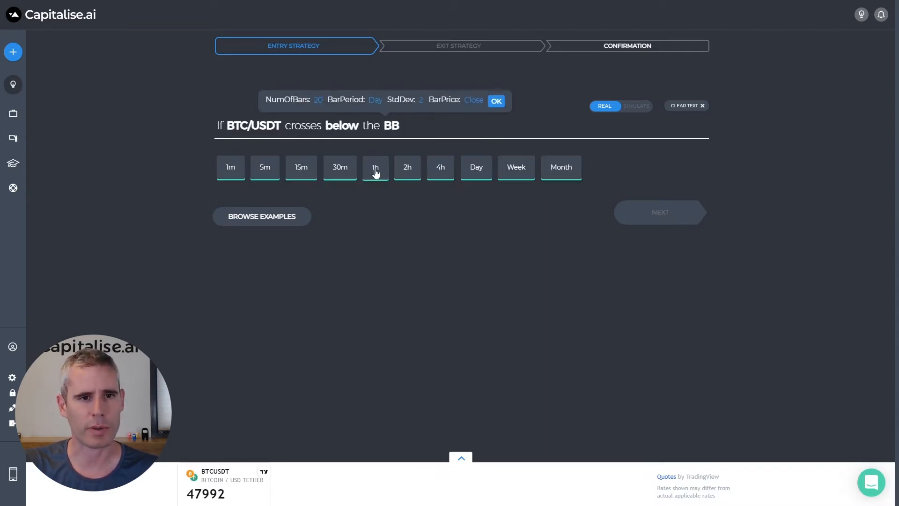
click(495, 101)
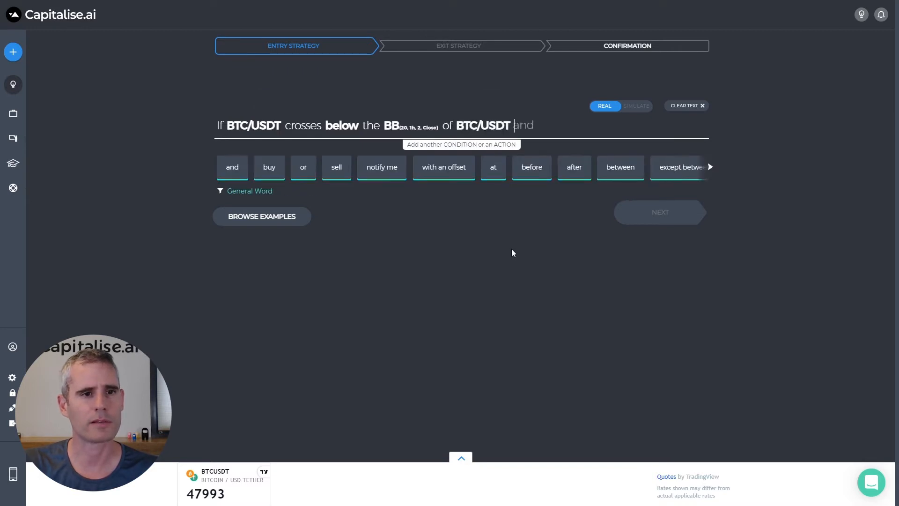
click(381, 167)
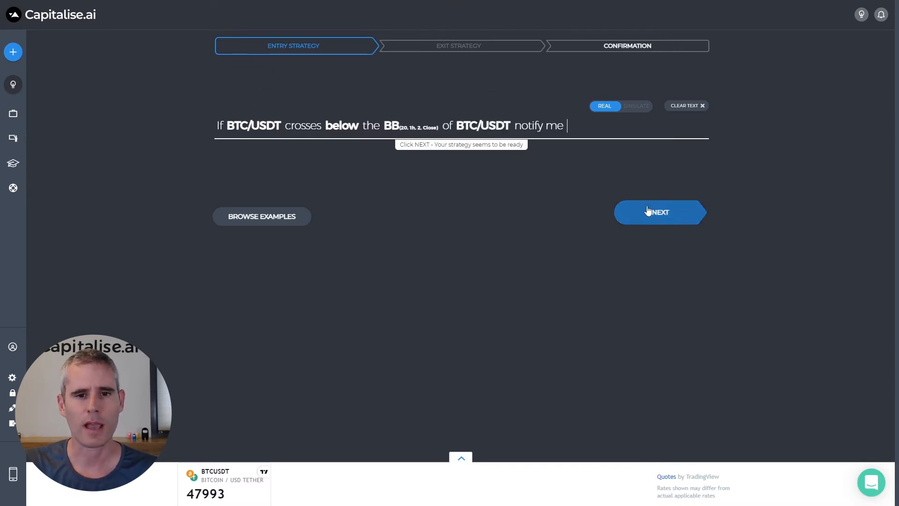
Name the strategy 'BTC Below Lower BB' and run it live
click(659, 212)
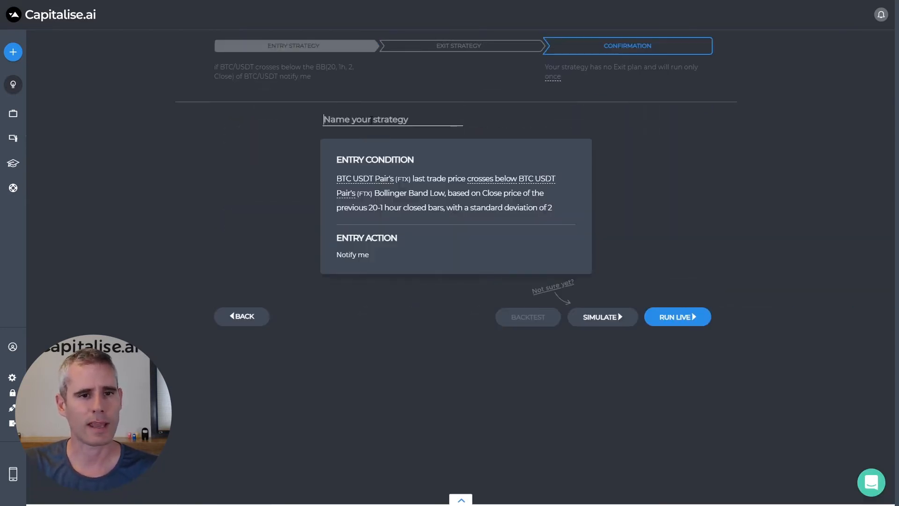
text(BTC)
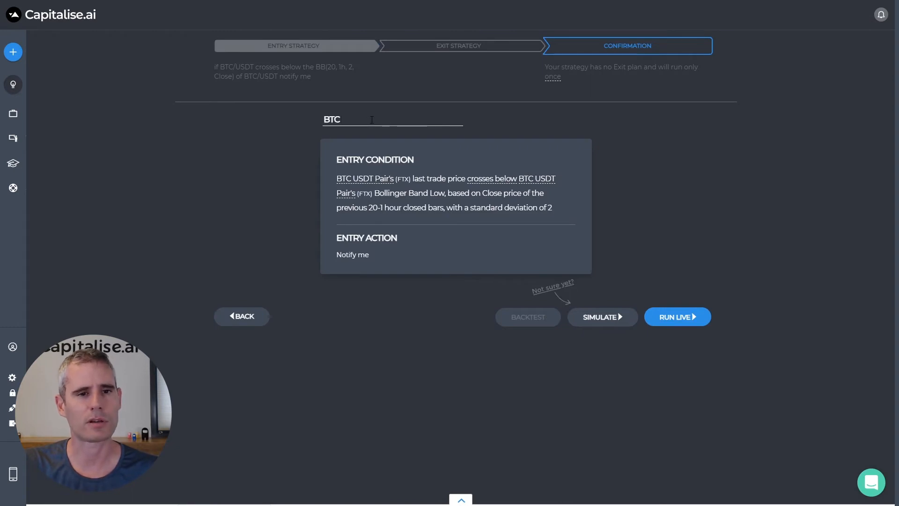
text(Below Lower BB)
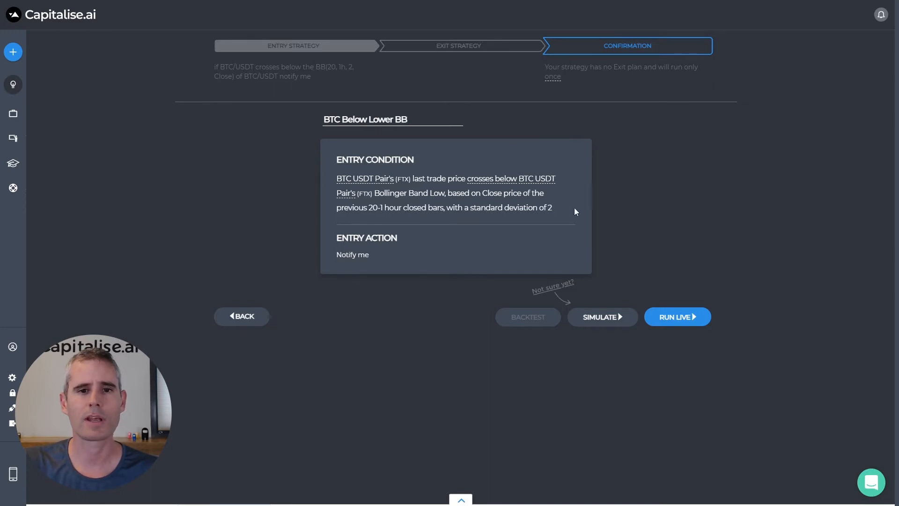
click(677, 316)
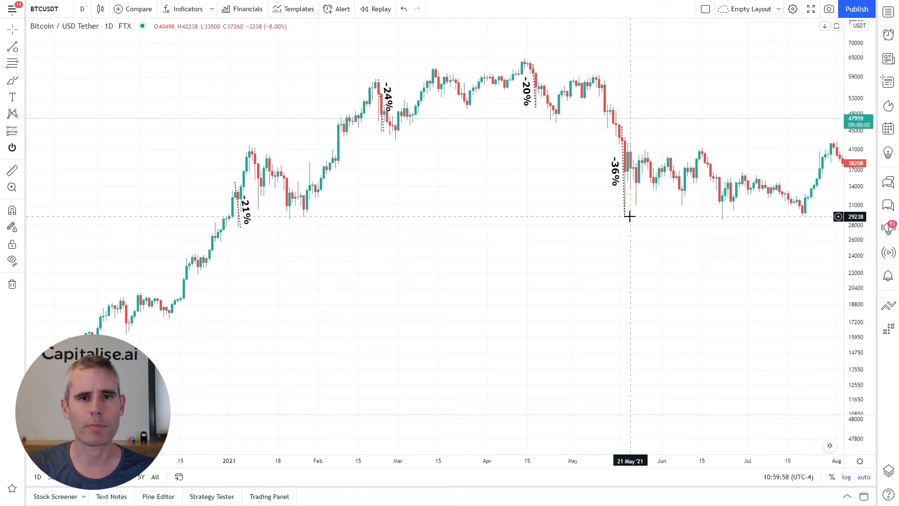
mouse_move(302, 226)
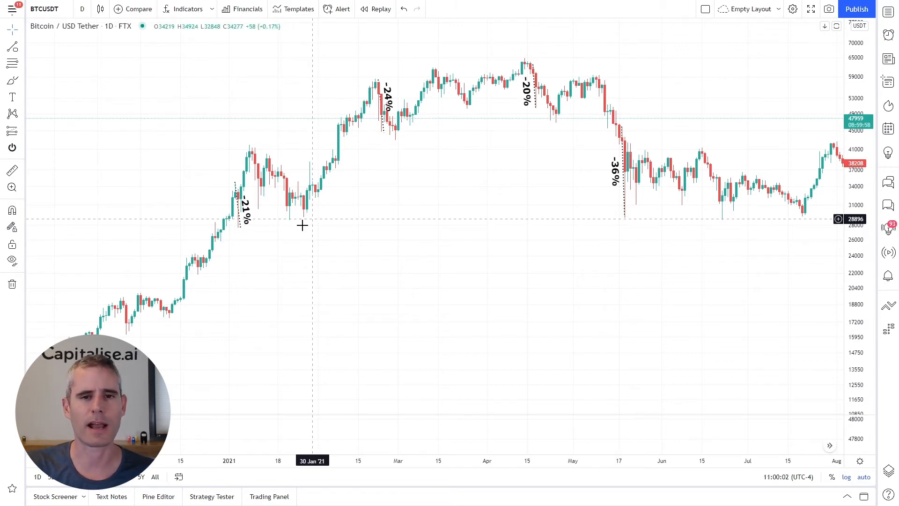
mouse_move(270, 268)
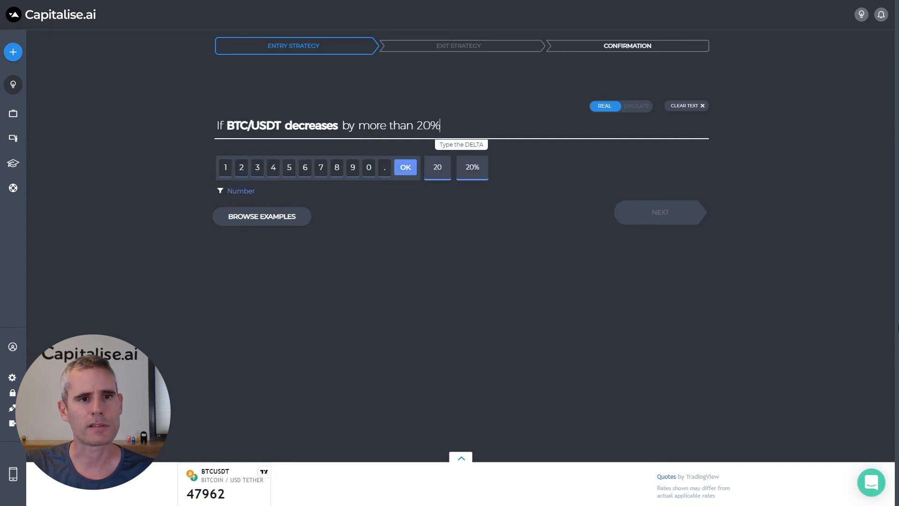
Finish the 20% drop from previous day high rule with 'notify me' and proceed to confirmation
click(405, 166)
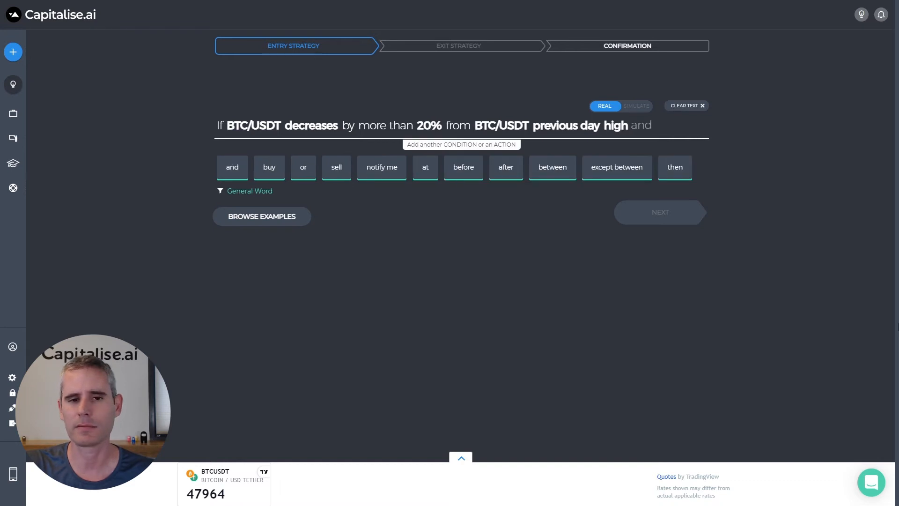
click(381, 166)
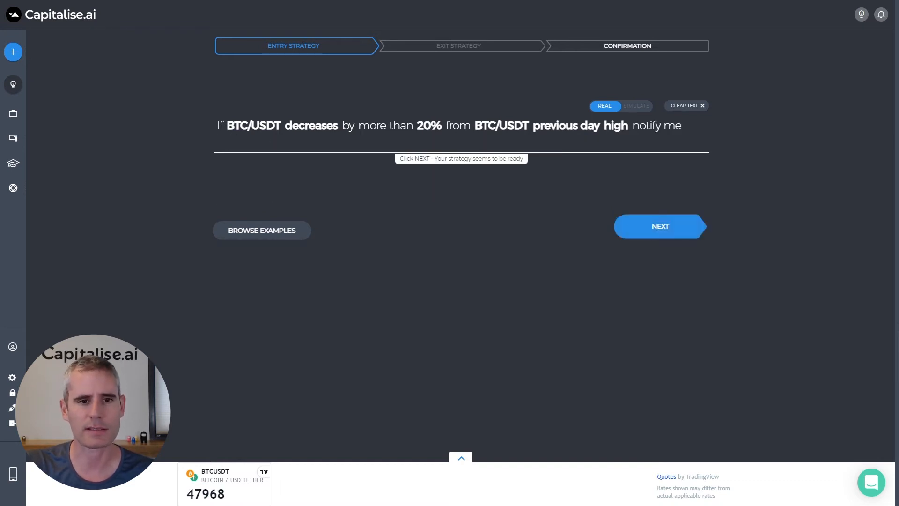
click(660, 226)
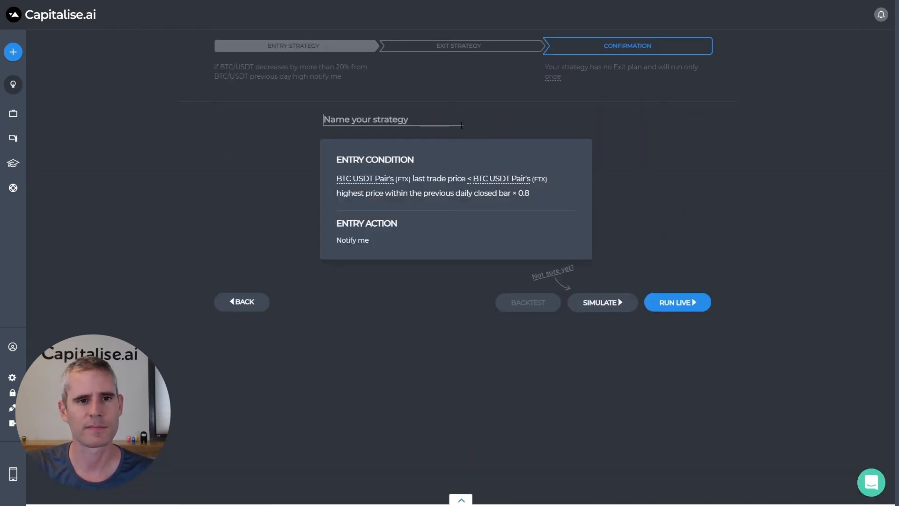
Name the strategy 'BTC -20%' and confirm running it live
text(BTC -20%)
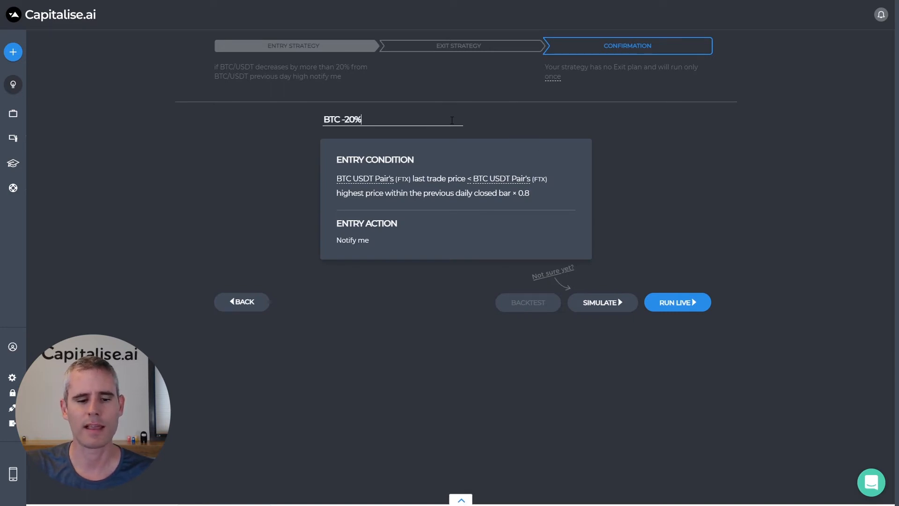
click(676, 303)
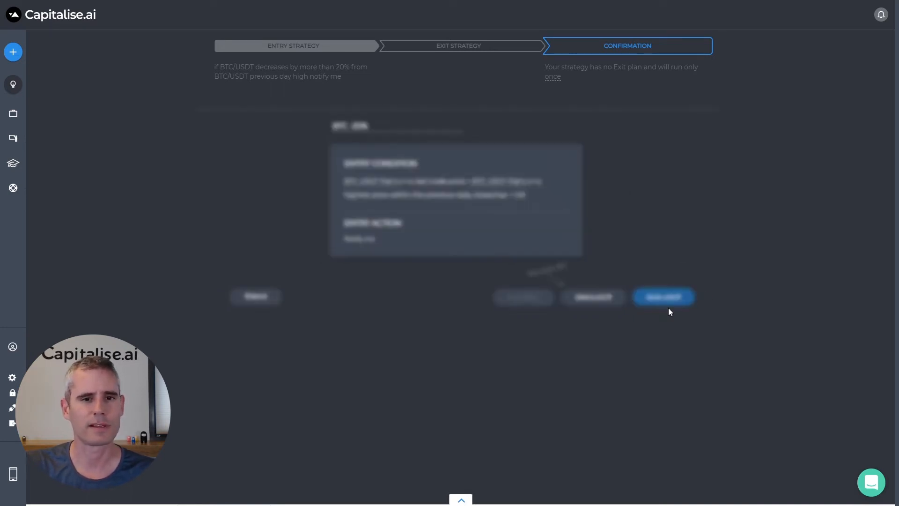
click(663, 297)
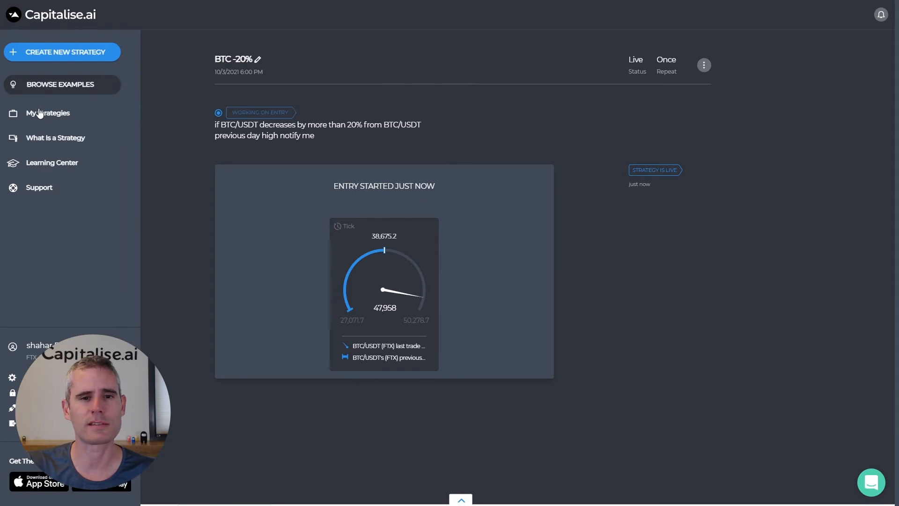
Show My Strategies with BTC -20% and BTC Below Lower BB listed as live
click(48, 113)
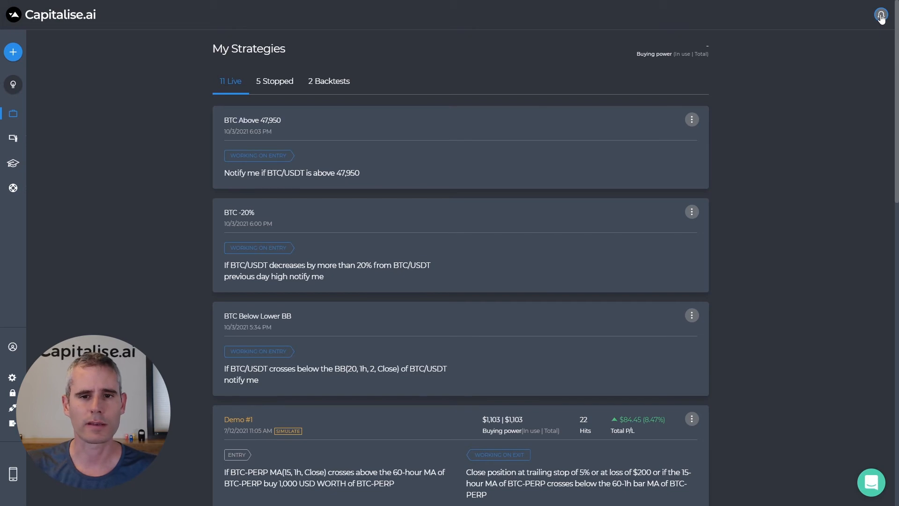
Go to the account Settings page from the profile menu
click(880, 14)
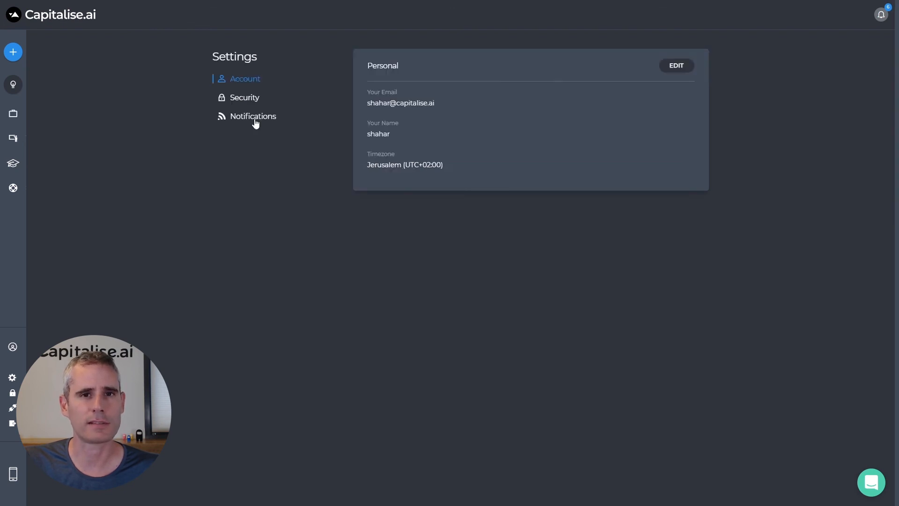
Show the Notifications settings with email and desktop alerts on for triggered entries
click(251, 116)
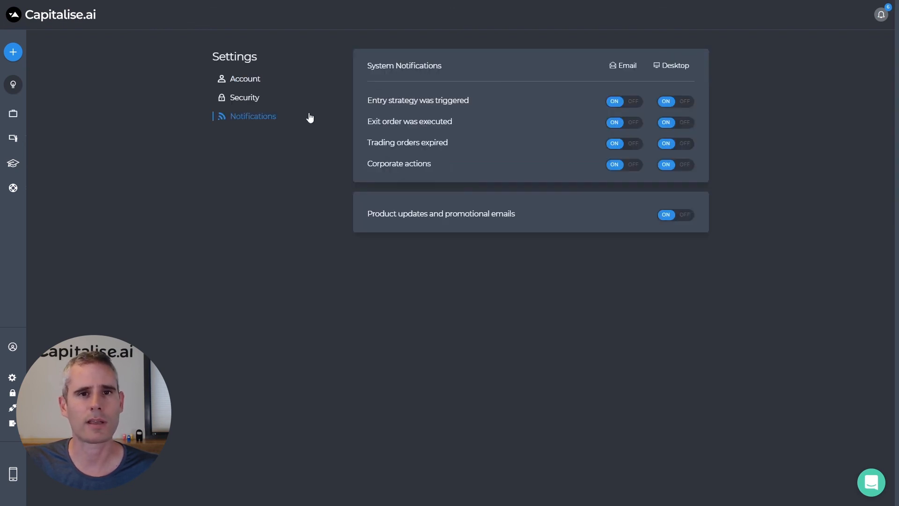